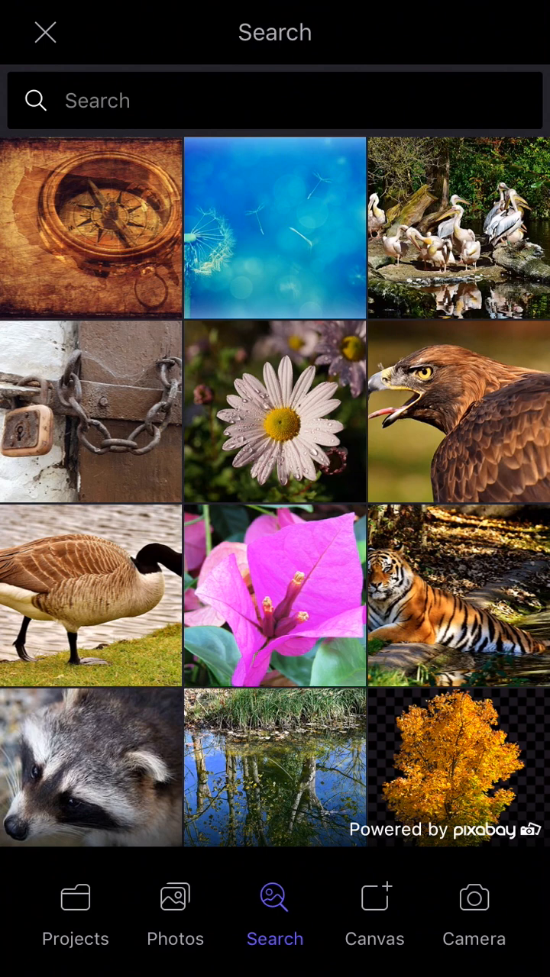
- Browse the Photofox Tutorials photo album, then show the saved projects gallery
click(175, 909)
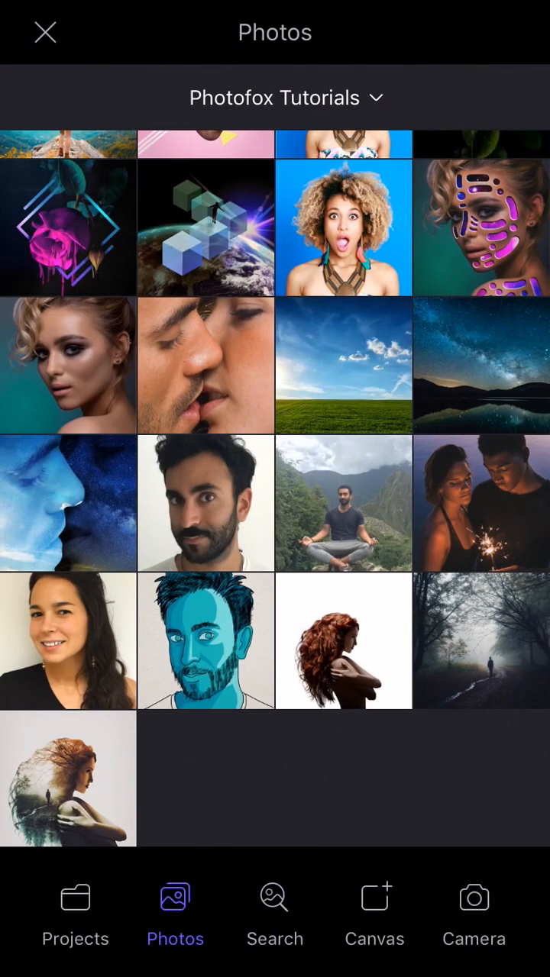
scroll(down, 3)
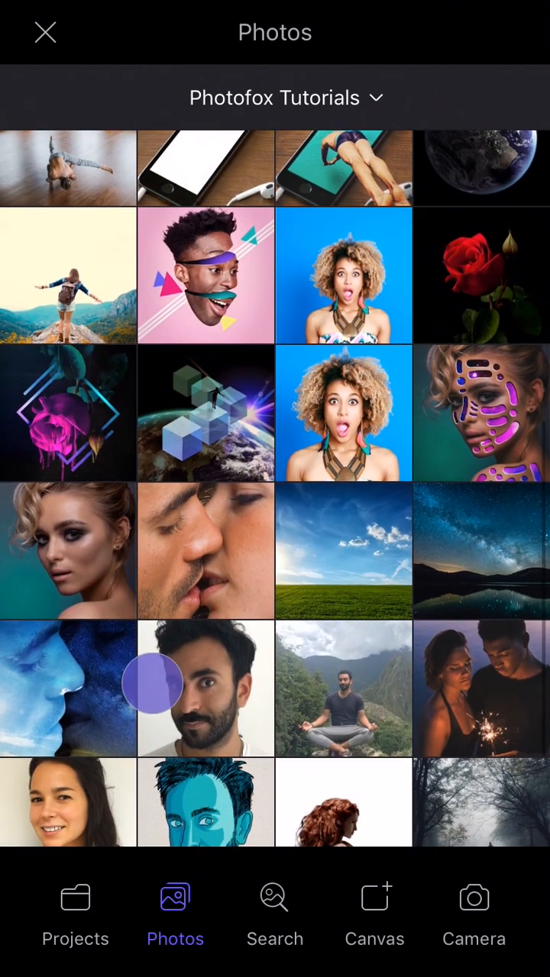
scroll(down, 3)
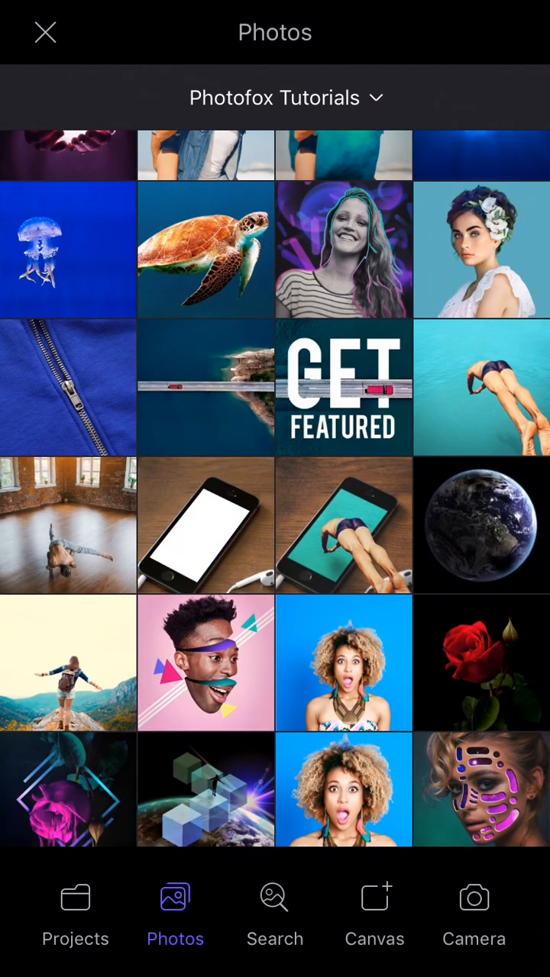
click(75, 909)
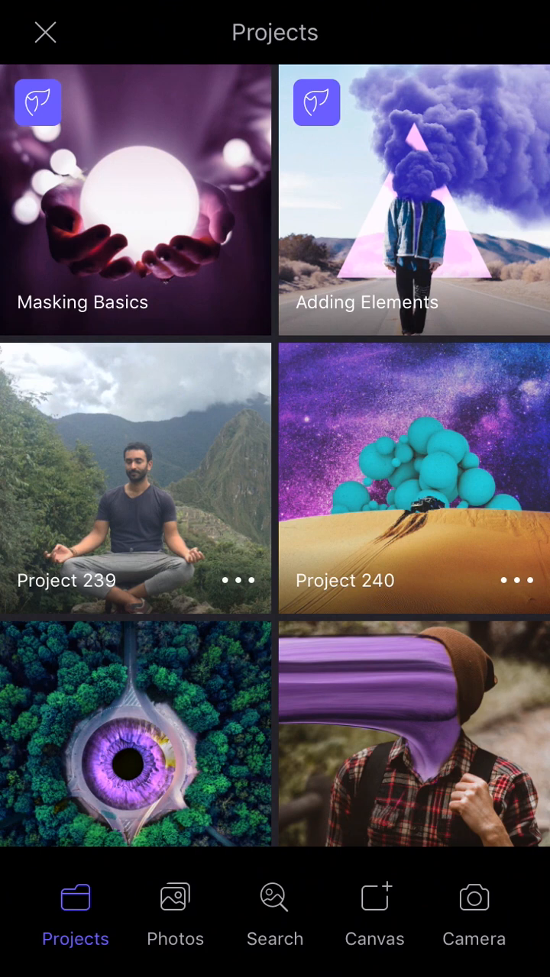
click(375, 897)
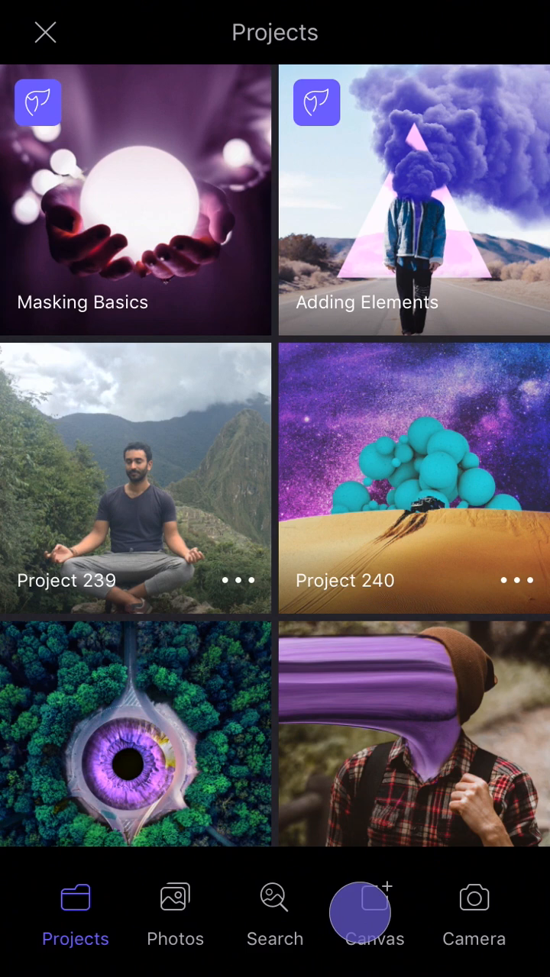
- Start an empty canvas and try a beige paper background at 86 opacity
click(374, 913)
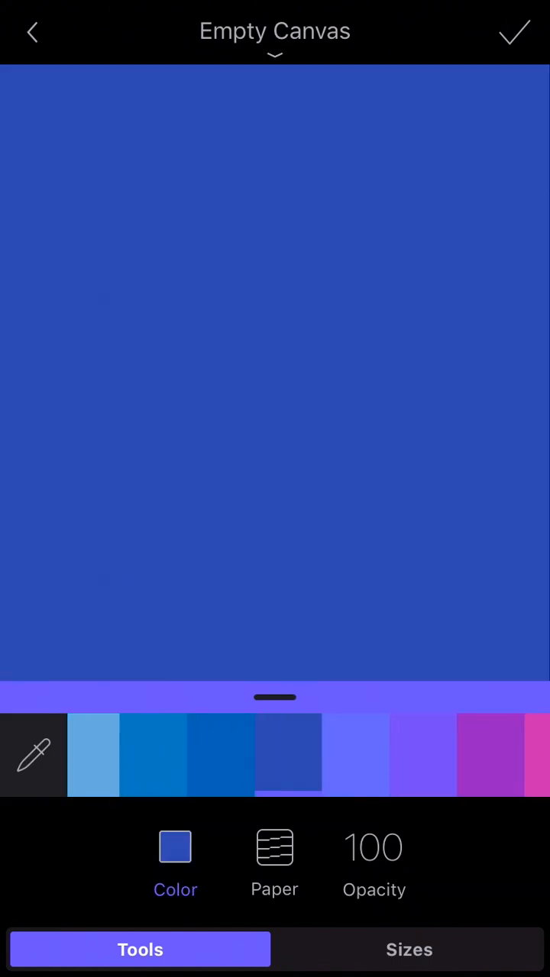
click(170, 755)
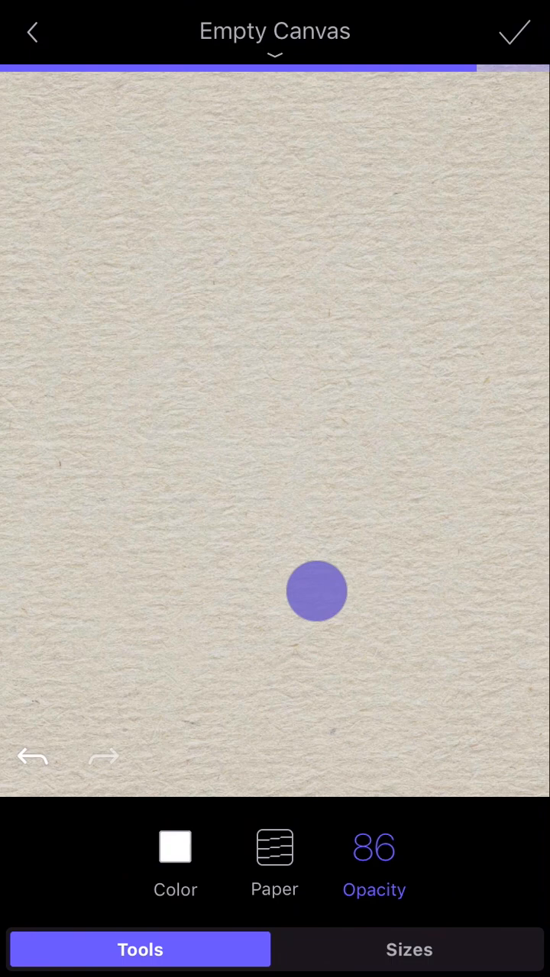
click(409, 949)
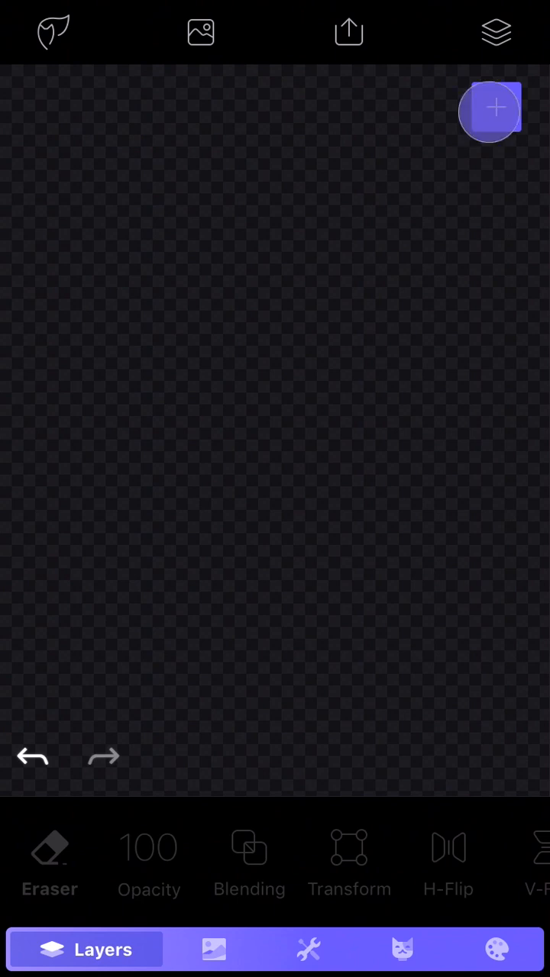
- Add a transparent layer, then bring up the new layer choices again
click(495, 109)
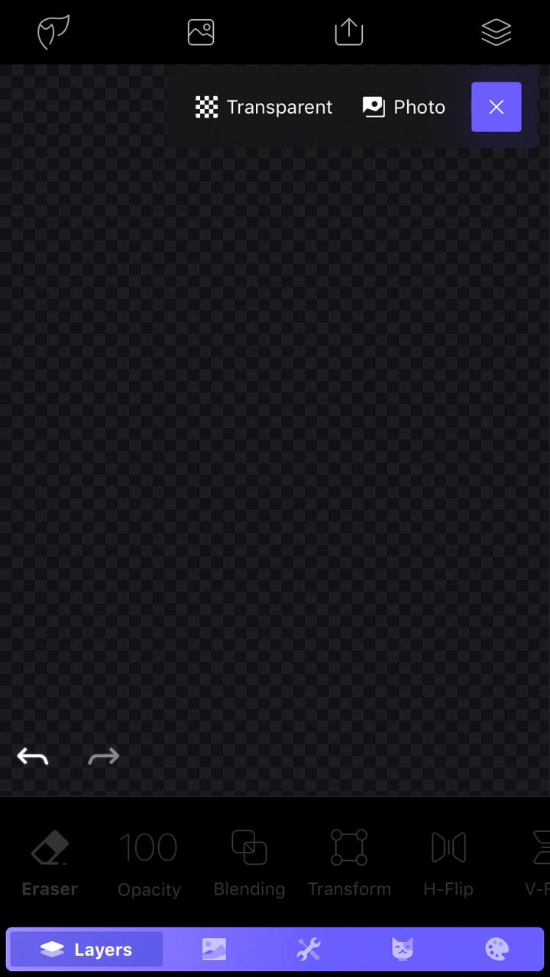
click(495, 107)
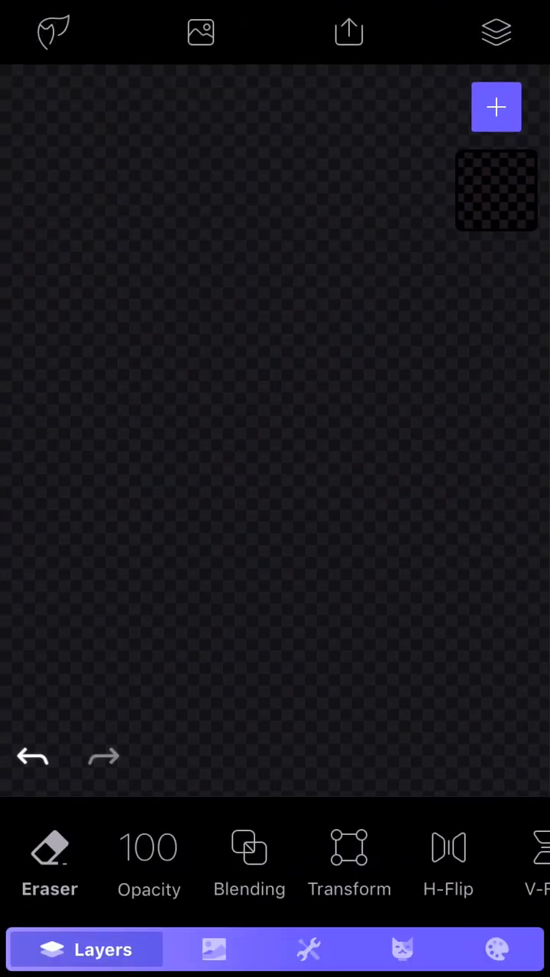
click(496, 107)
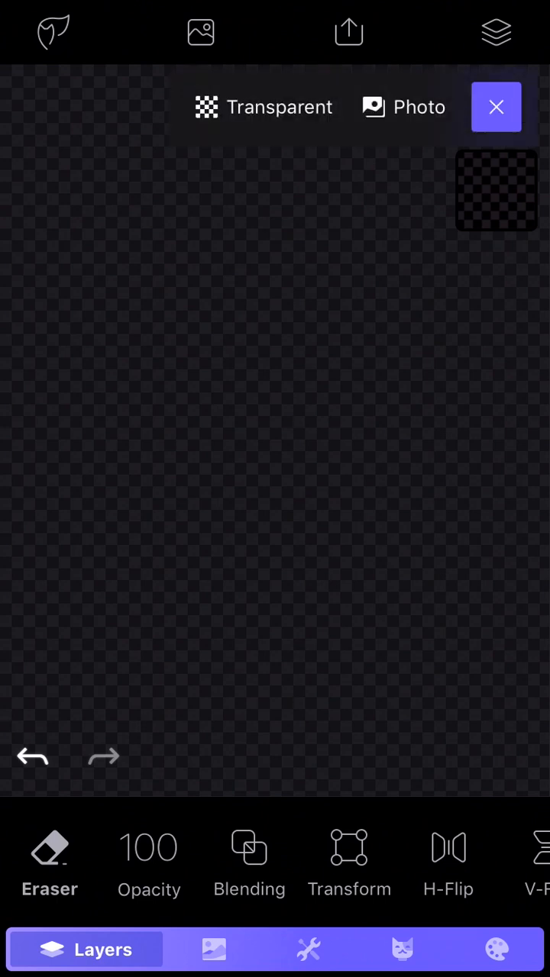
click(496, 107)
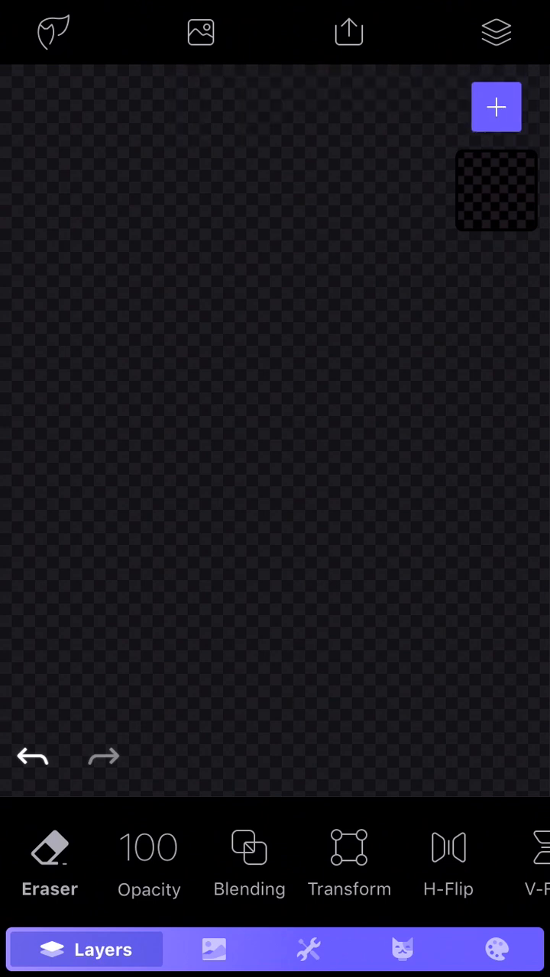